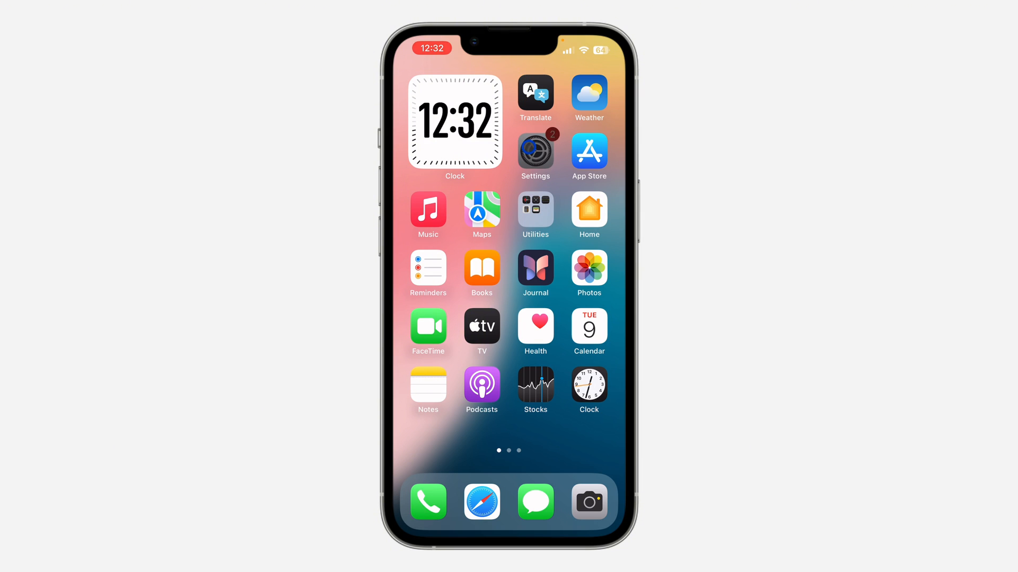
# Launch Settings from the home screen and scroll down to open Screen Time
pyautogui.click(535, 151)
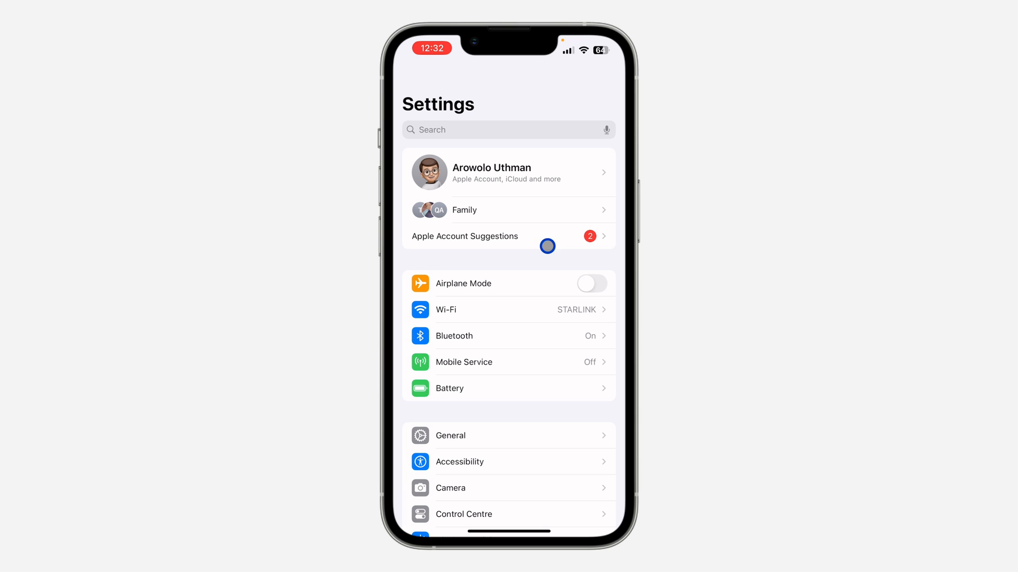
pyautogui.scroll(-3)
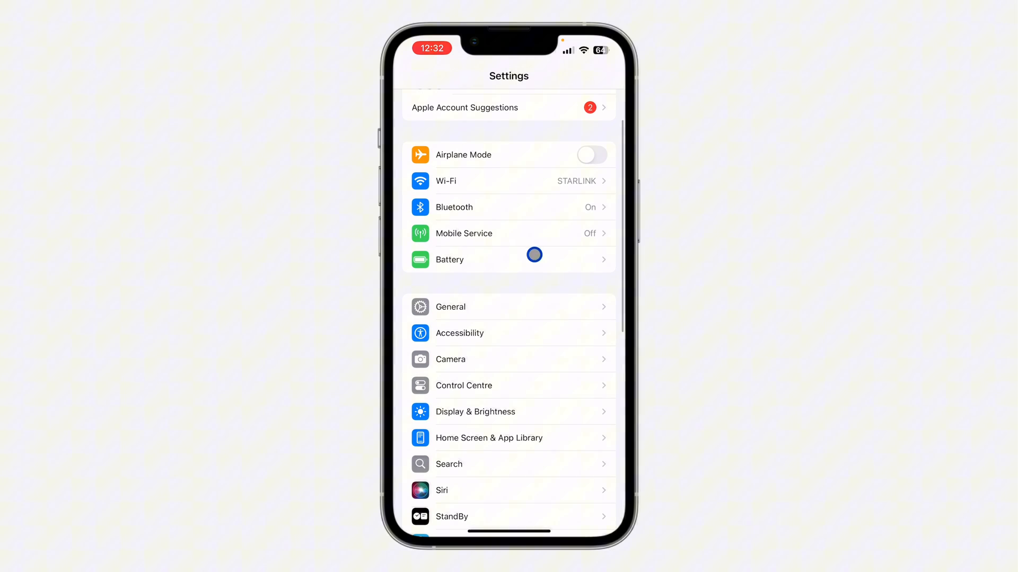
pyautogui.scroll(-3)
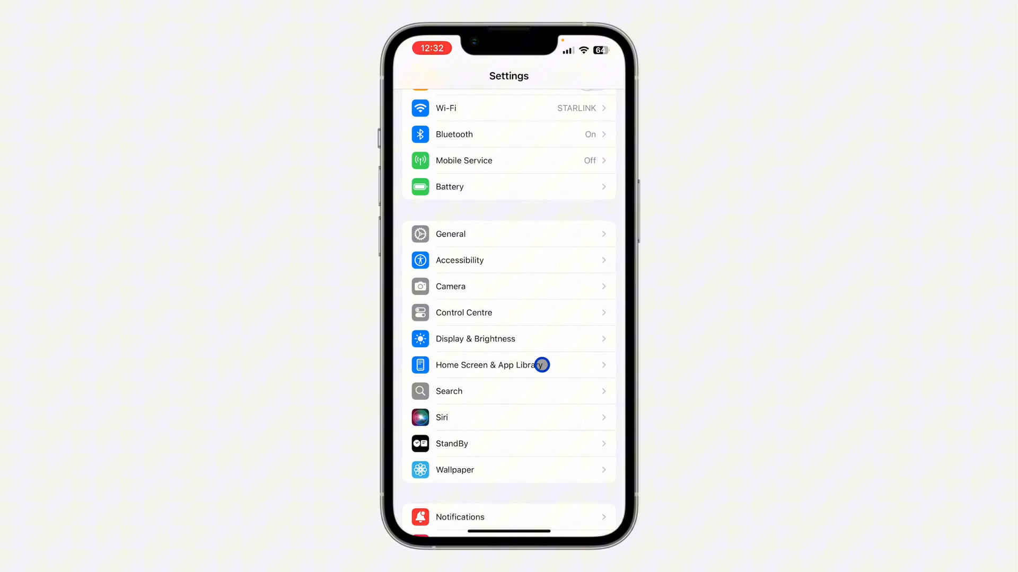
pyautogui.scroll(-3)
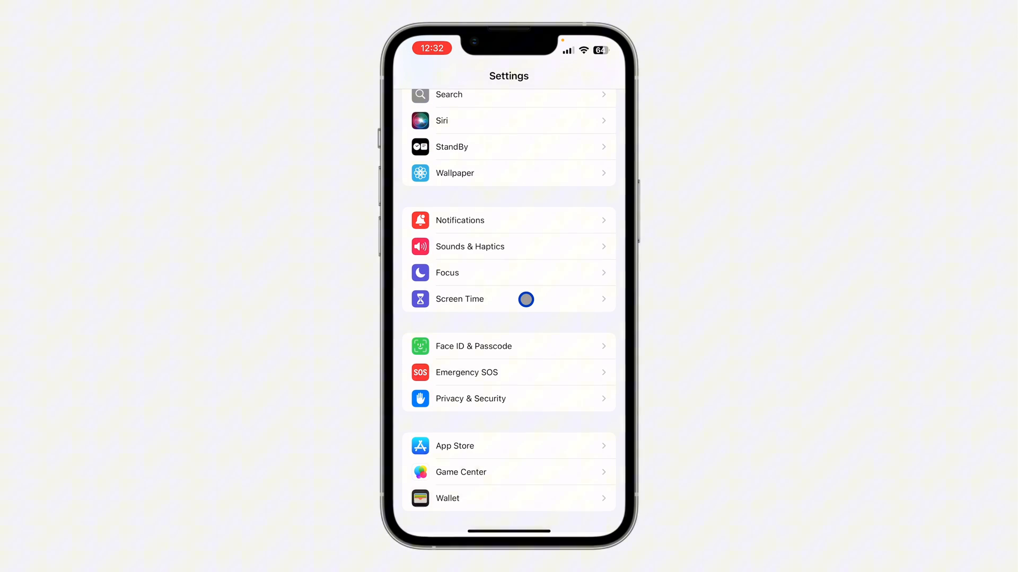
pyautogui.click(508, 299)
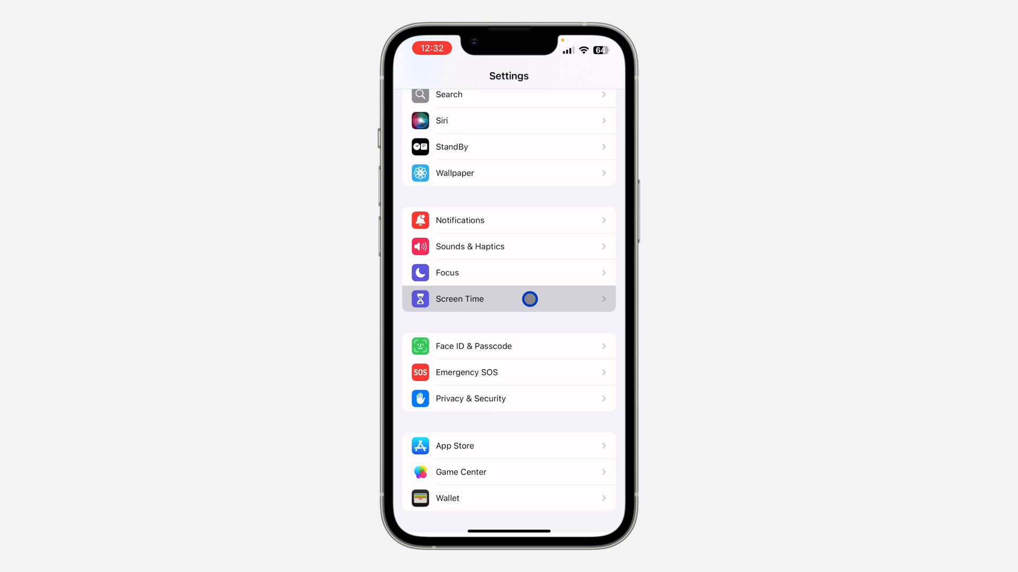
# Enable Content & Privacy Restrictions in Screen Time and open Allowed Apps & Features
pyautogui.click(459, 299)
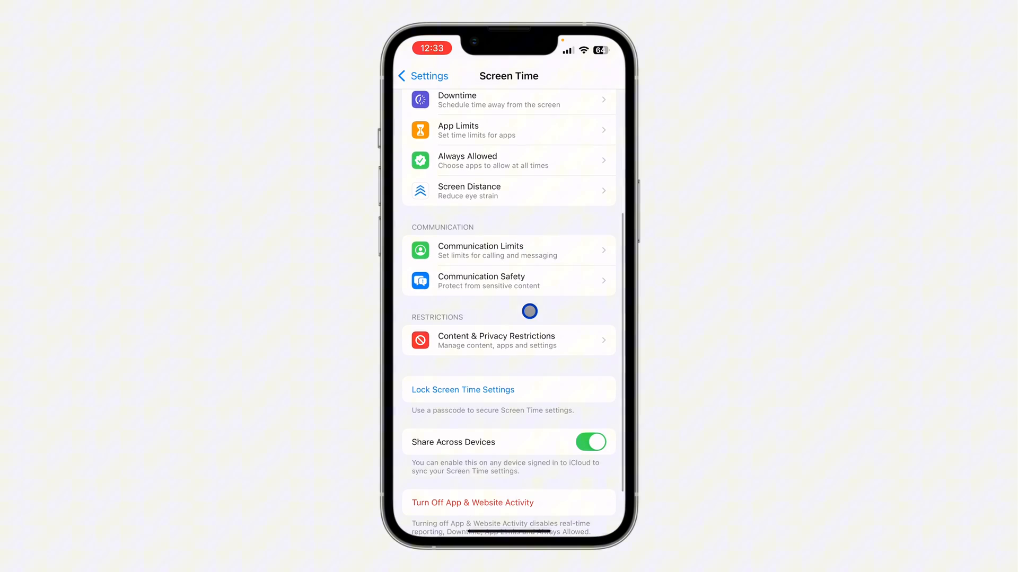
pyautogui.scroll(-3)
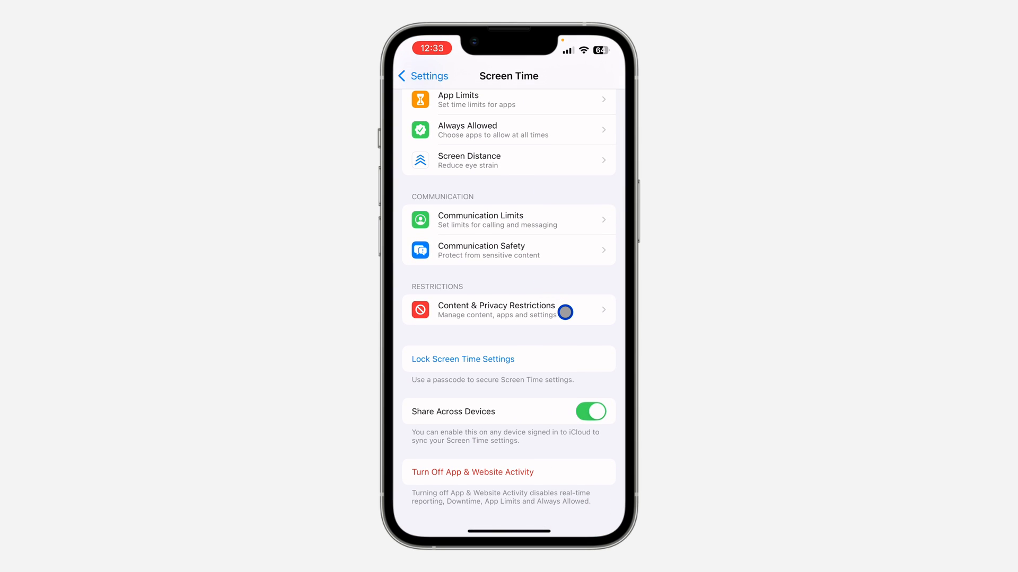
pyautogui.click(508, 310)
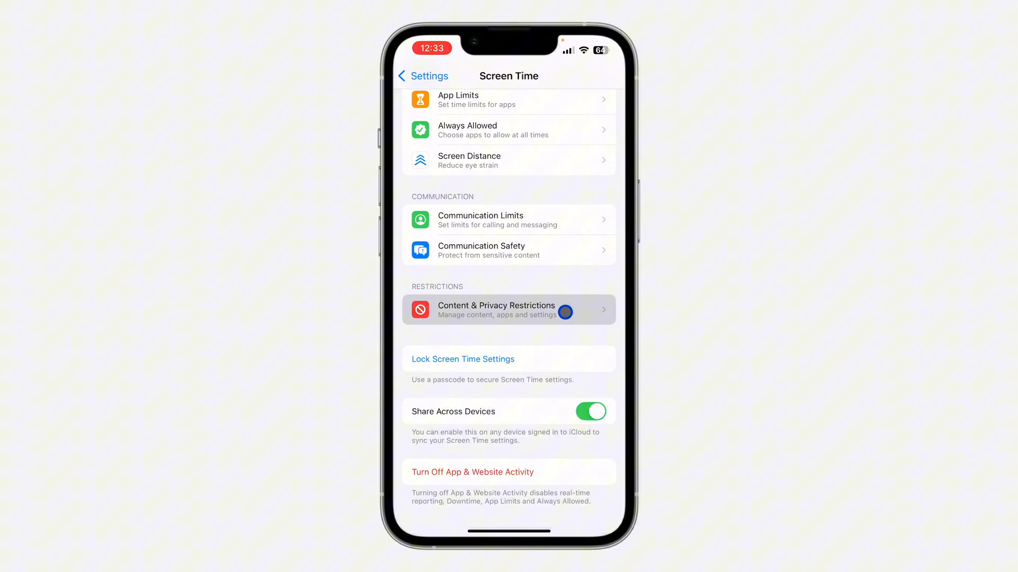
pyautogui.click(495, 309)
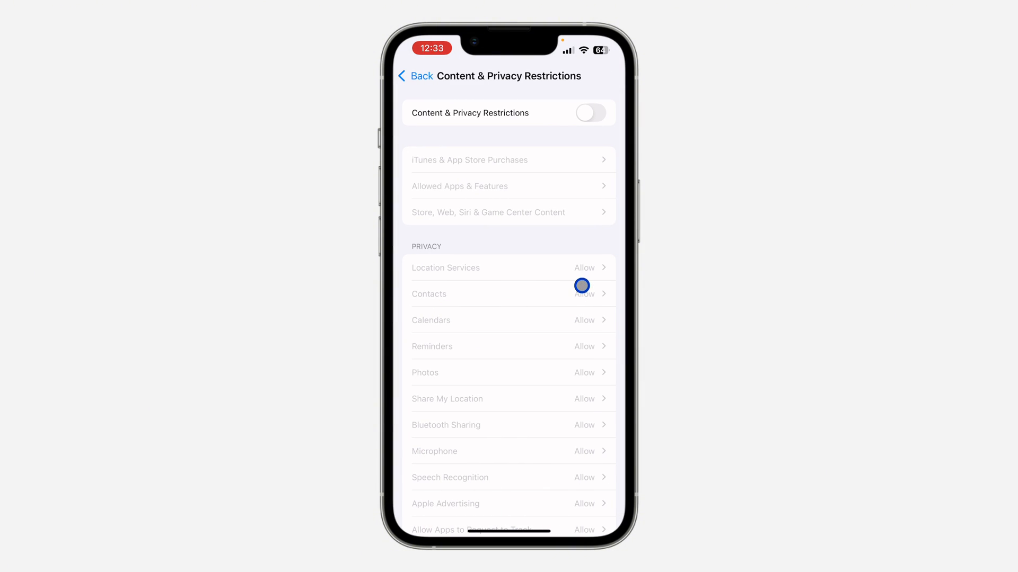
pyautogui.click(590, 113)
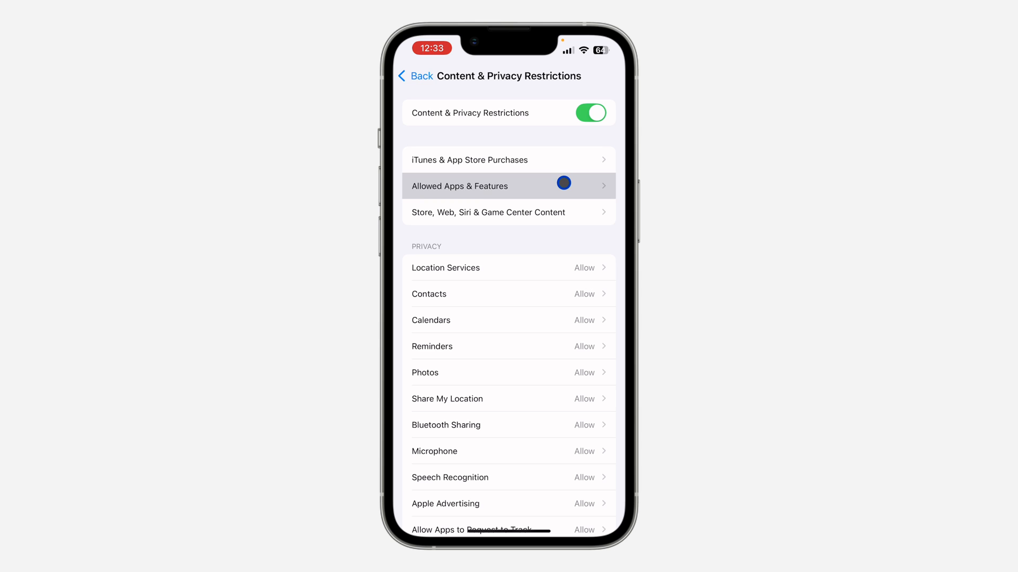
pyautogui.click(459, 186)
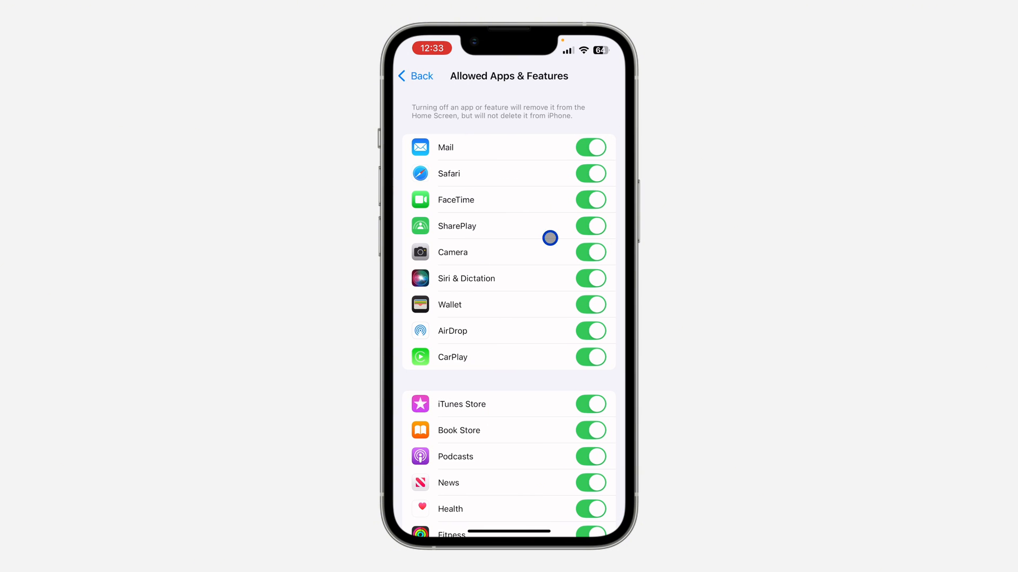
pyautogui.click(591, 227)
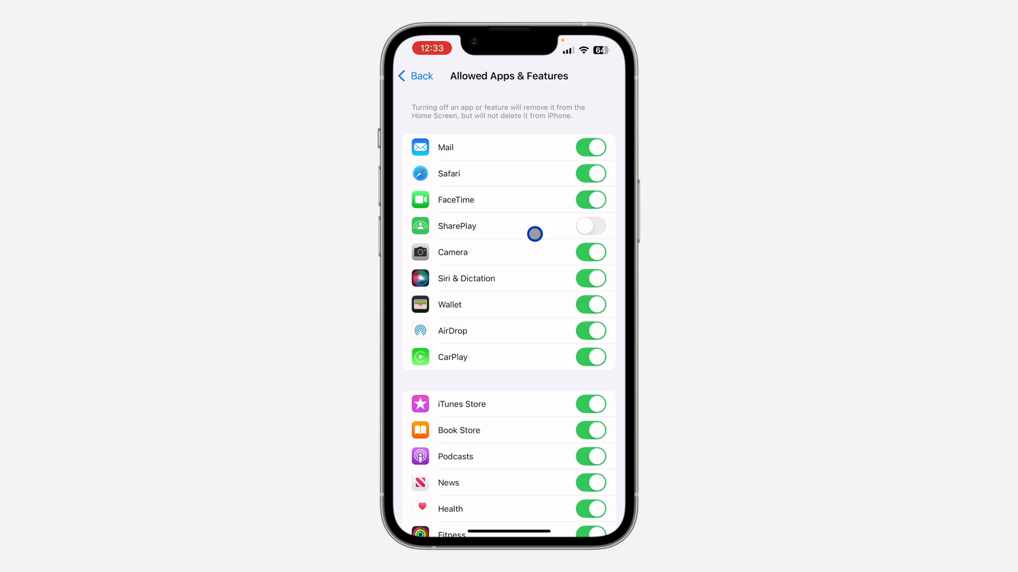
pyautogui.click(591, 226)
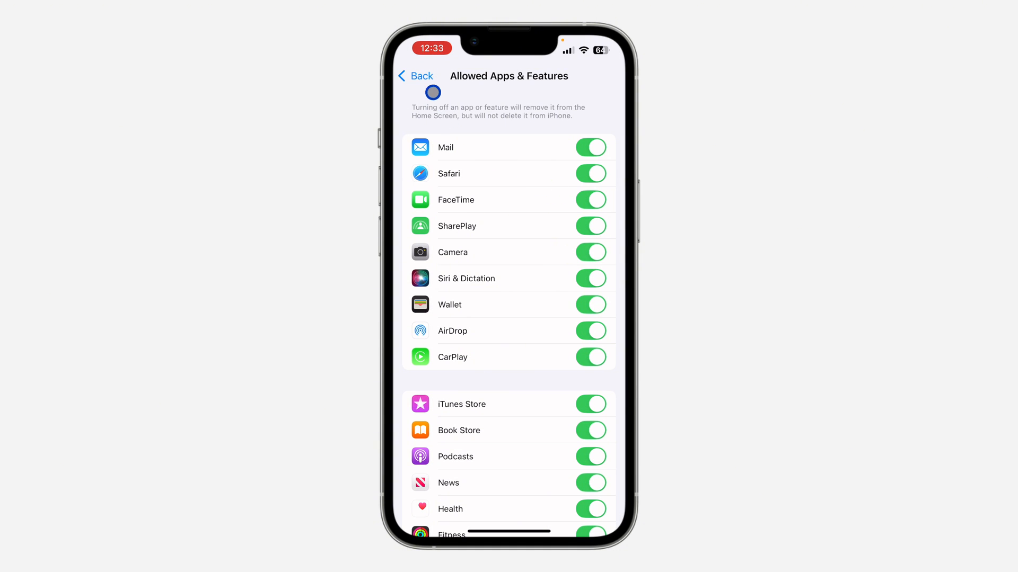
# Go back, disable the Content & Privacy Restrictions toggle, and back out to the main list
pyautogui.click(415, 76)
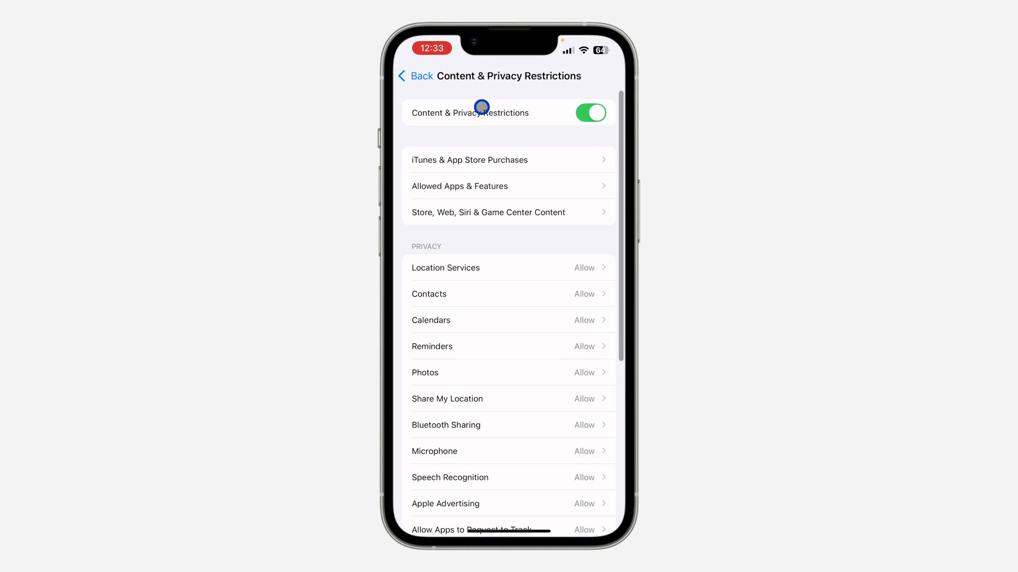
pyautogui.click(590, 113)
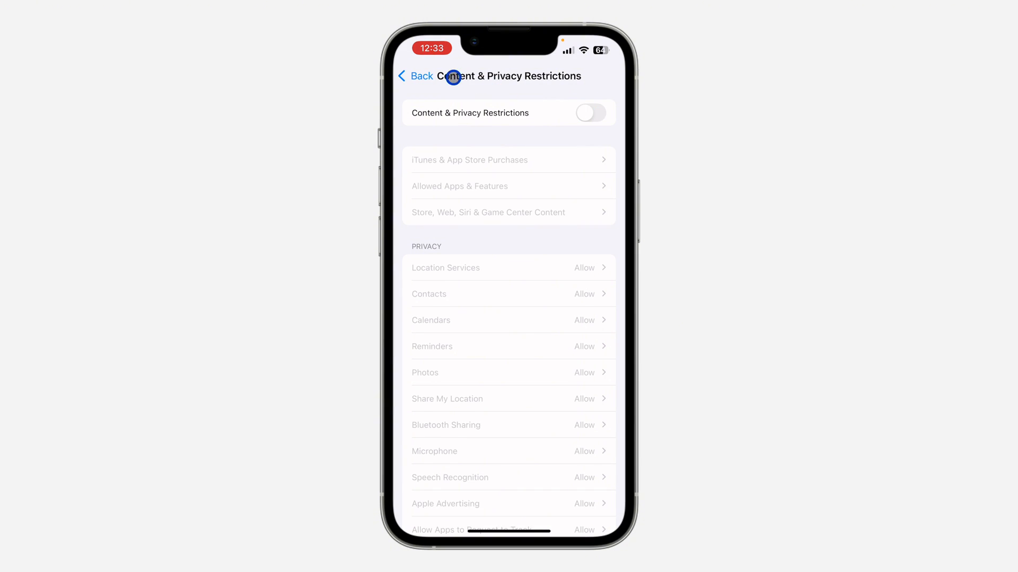
pyautogui.click(416, 76)
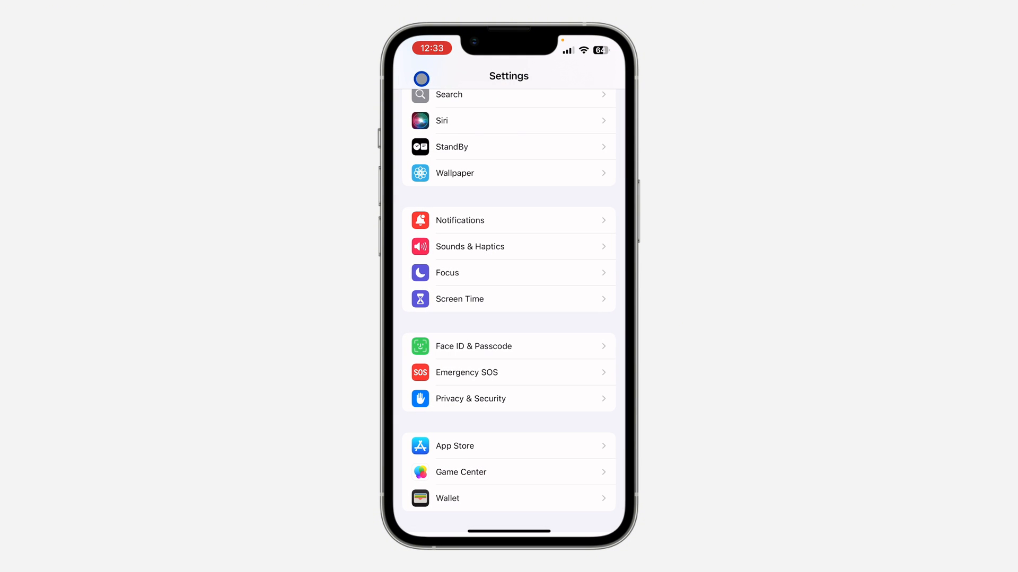